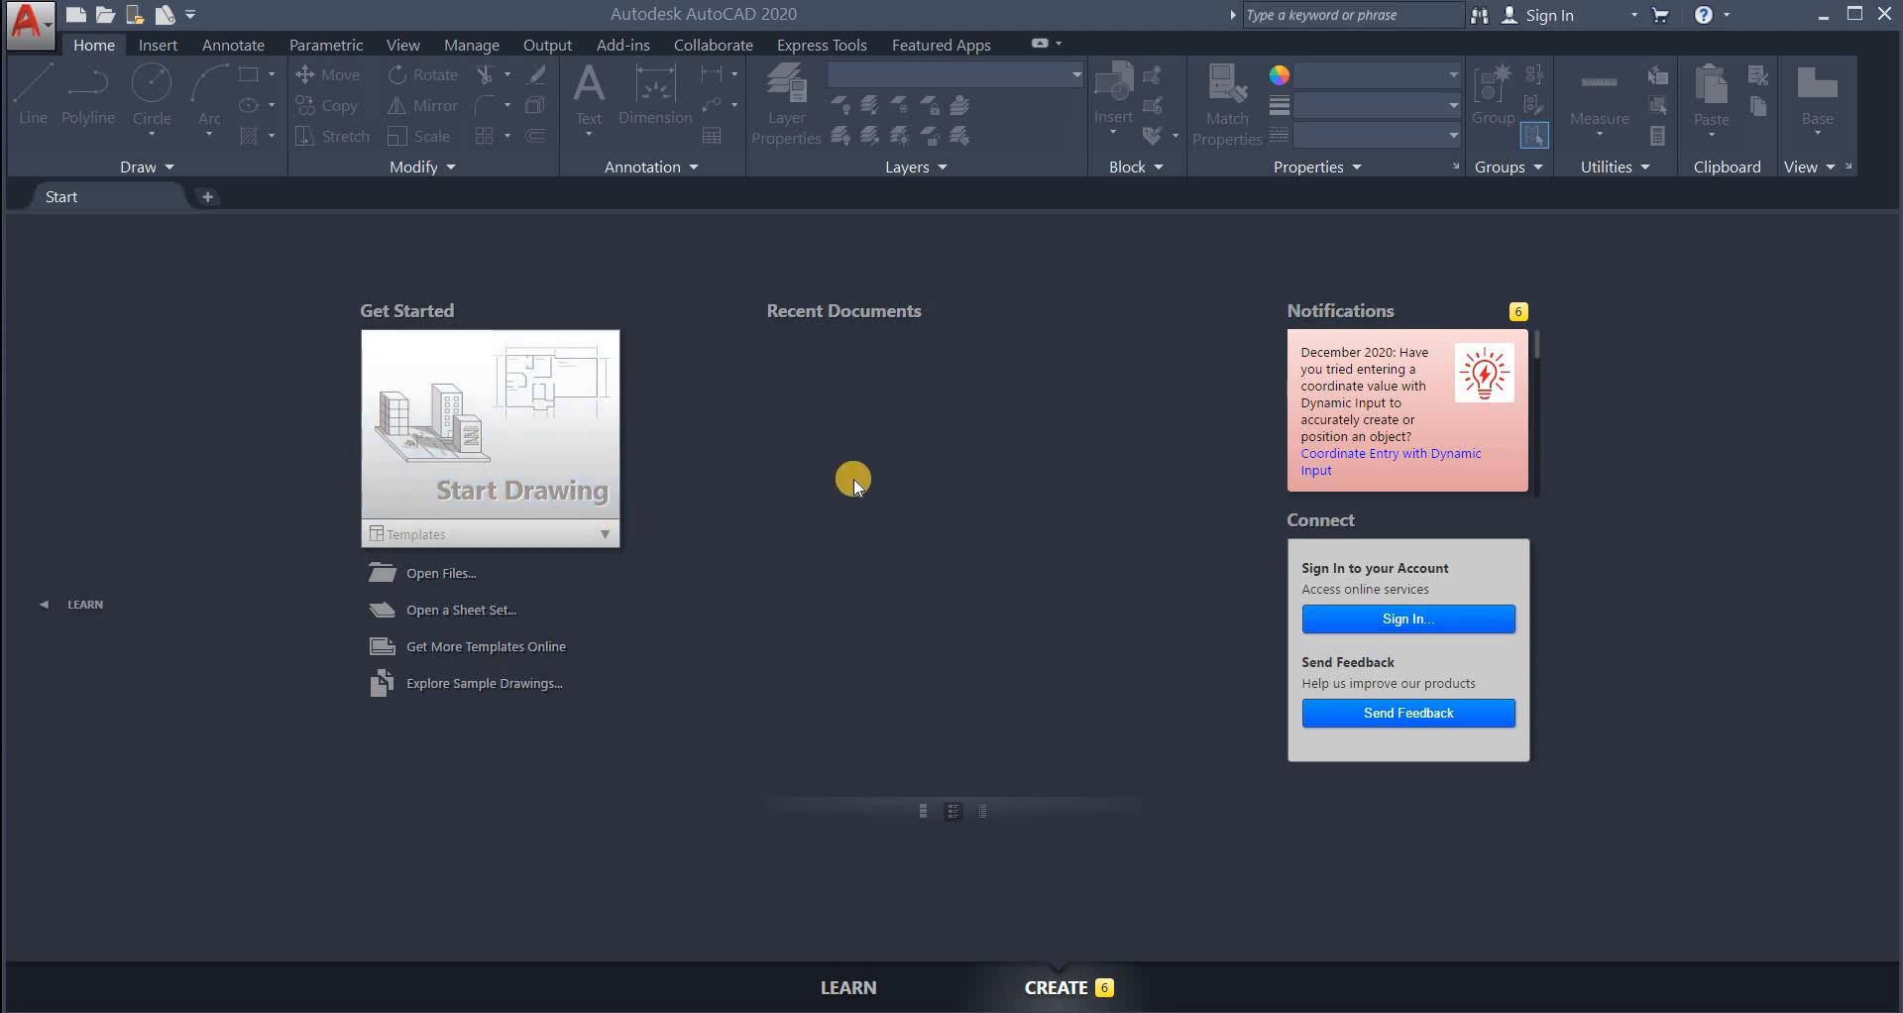
pyautogui.moveTo(744, 391)
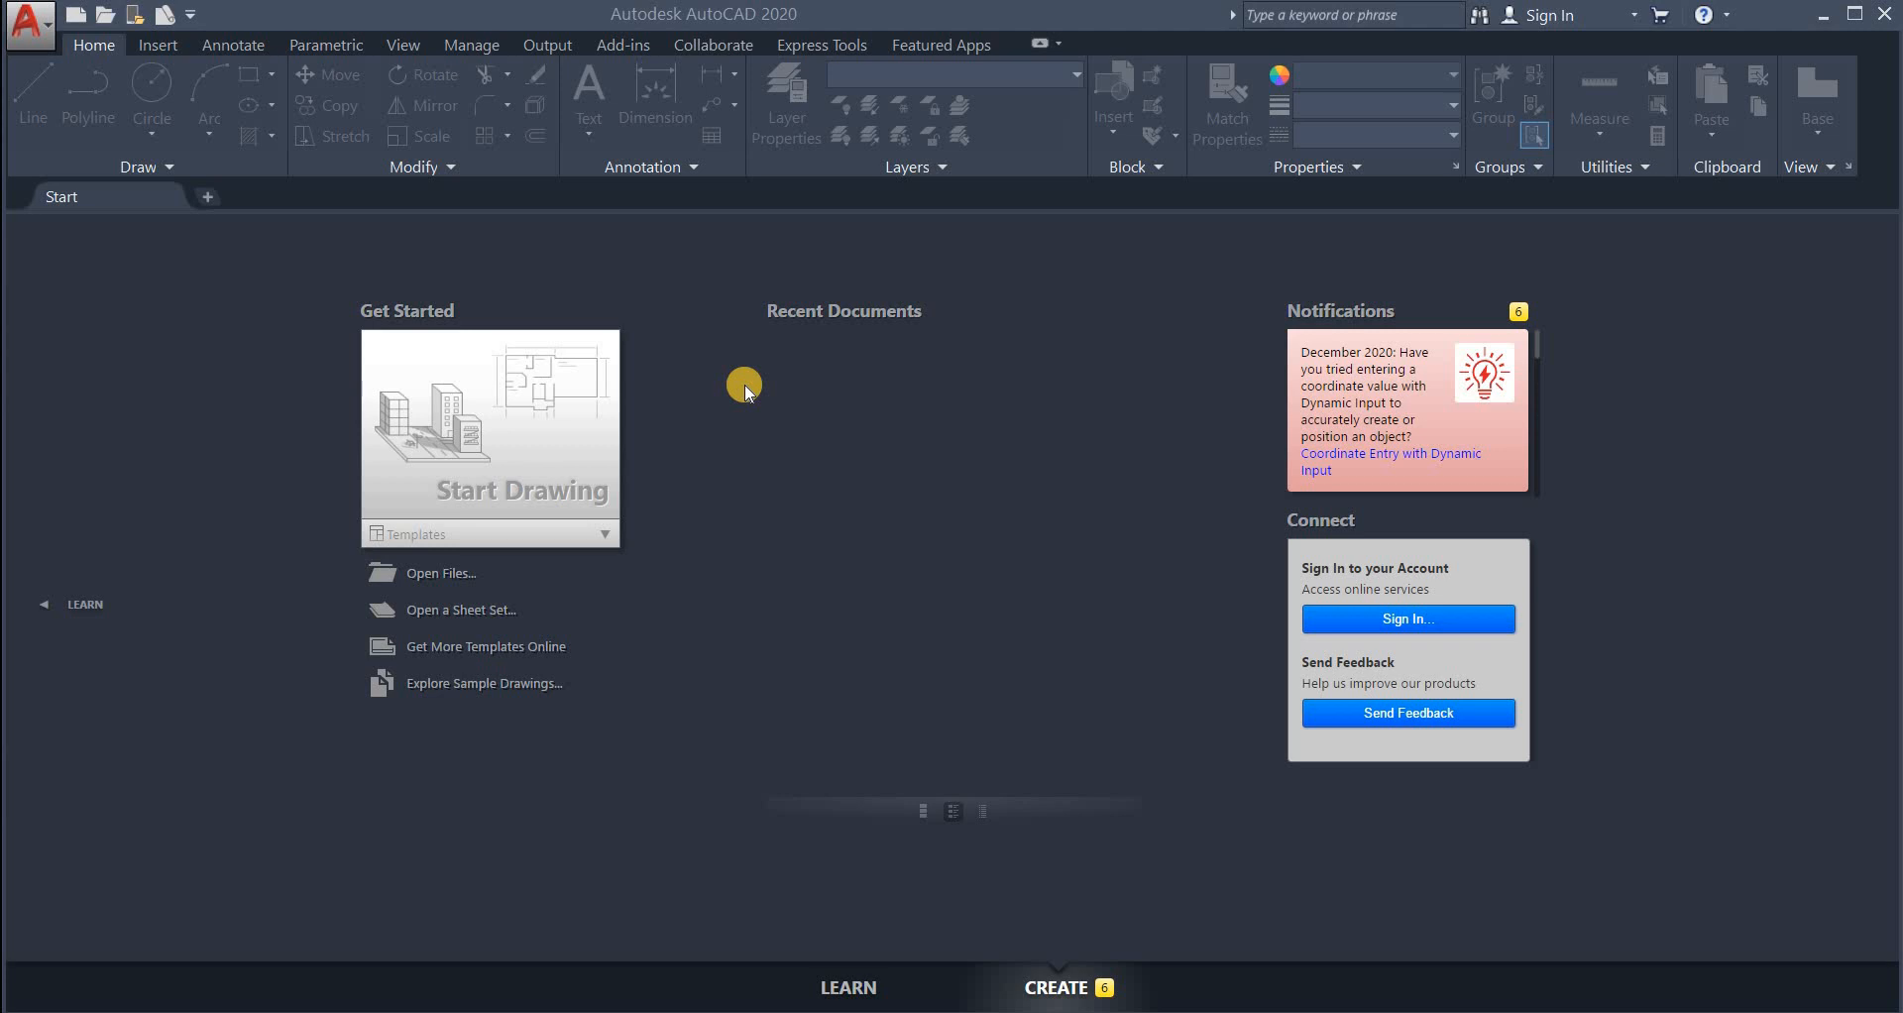
pyautogui.moveTo(745, 384)
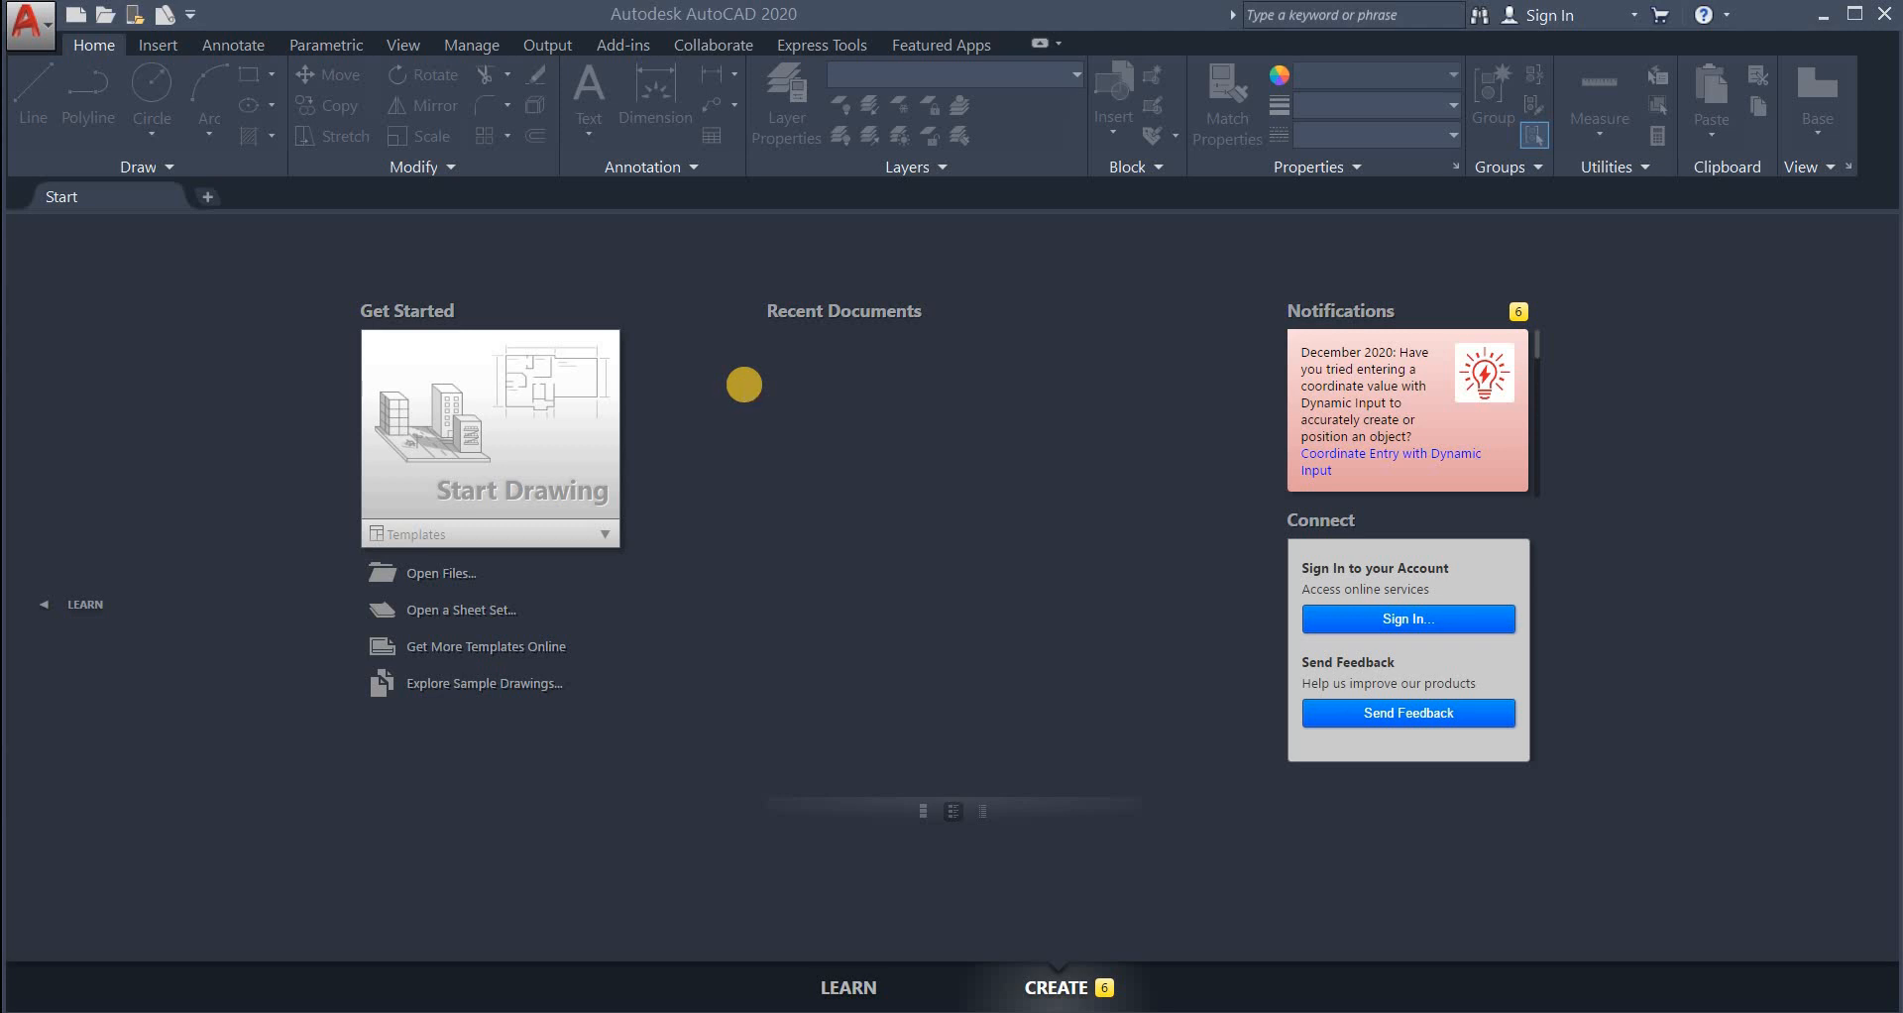
pyautogui.moveTo(745, 391)
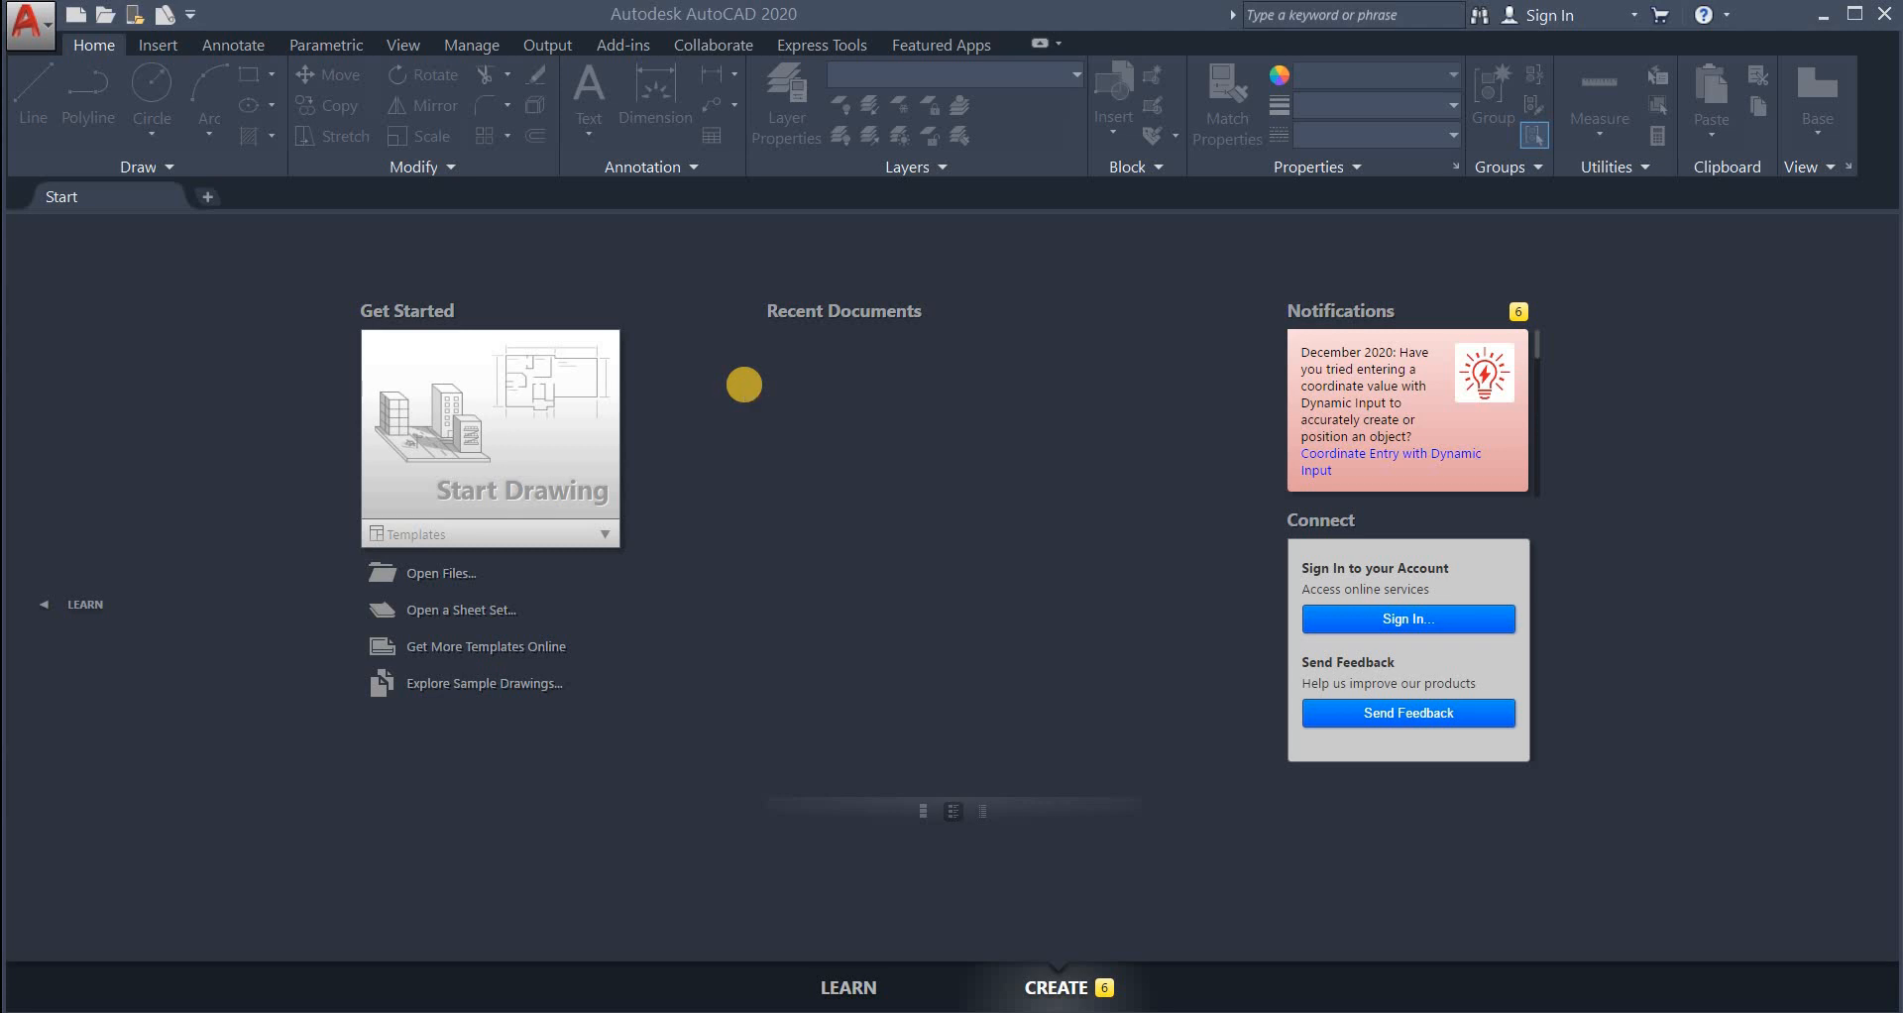
pyautogui.moveTo(745, 392)
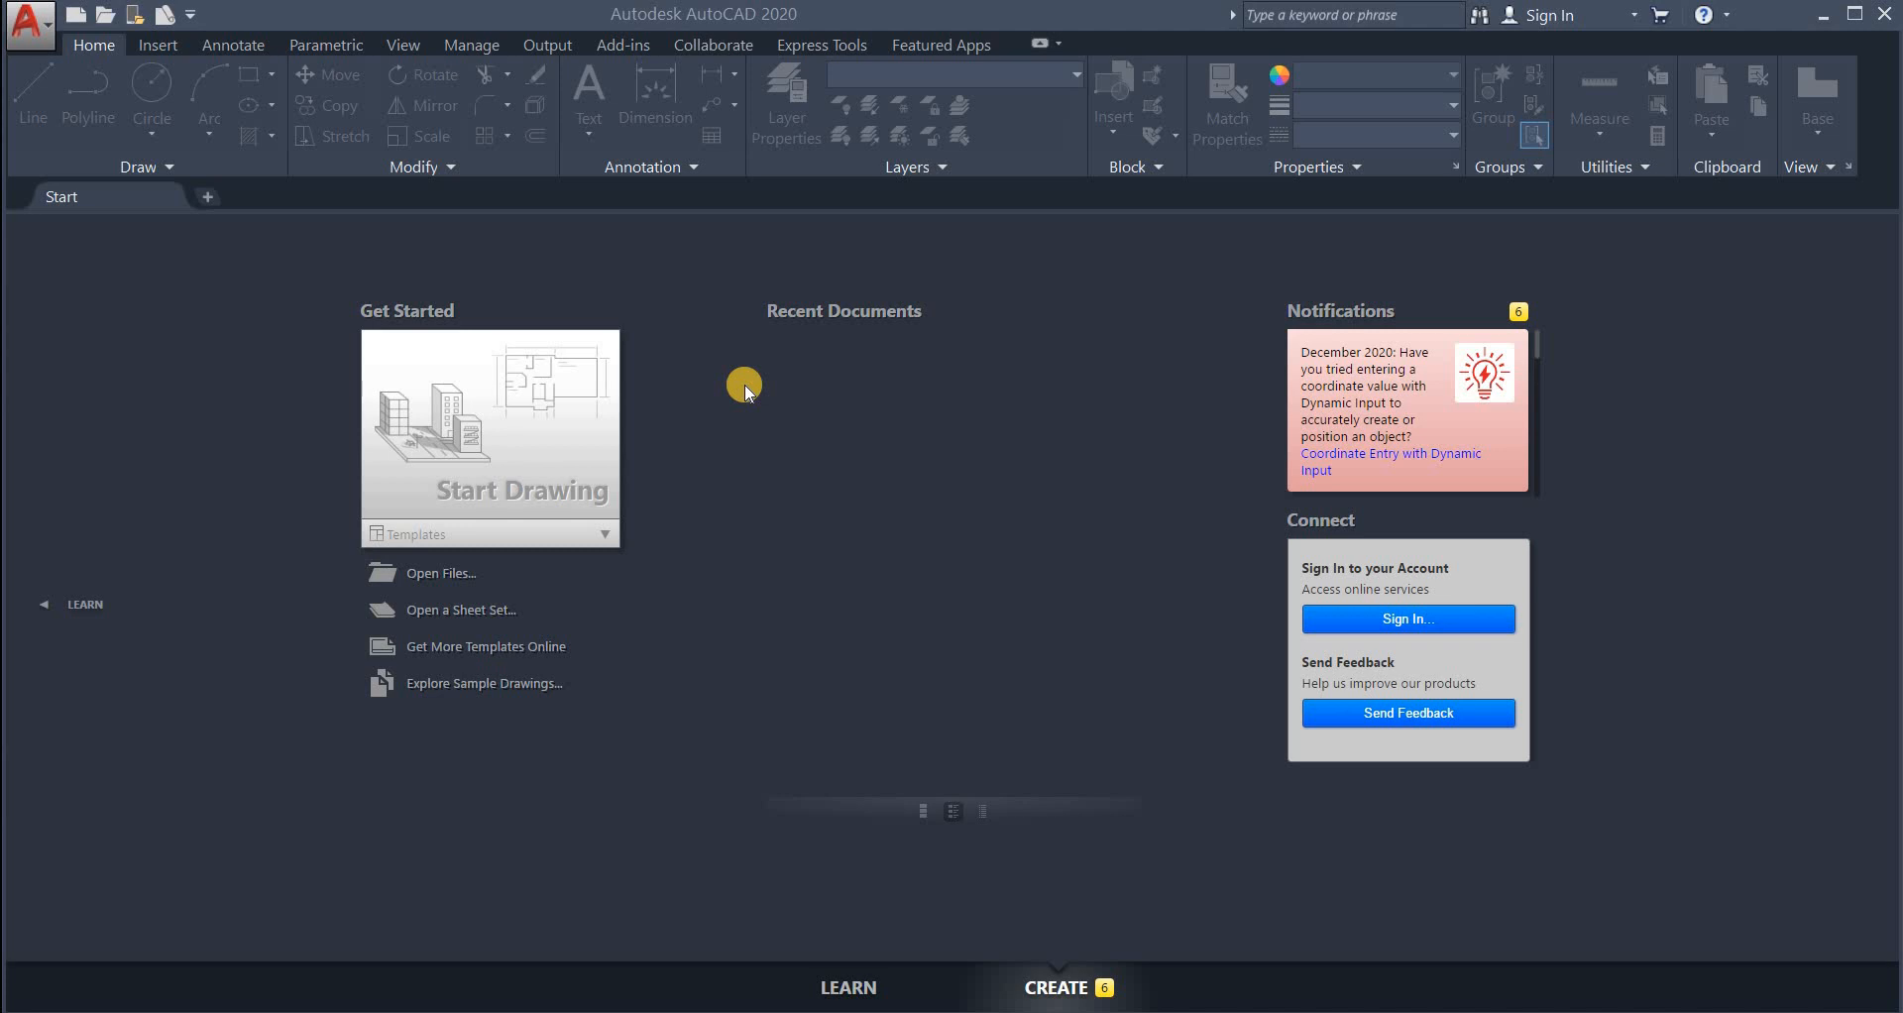